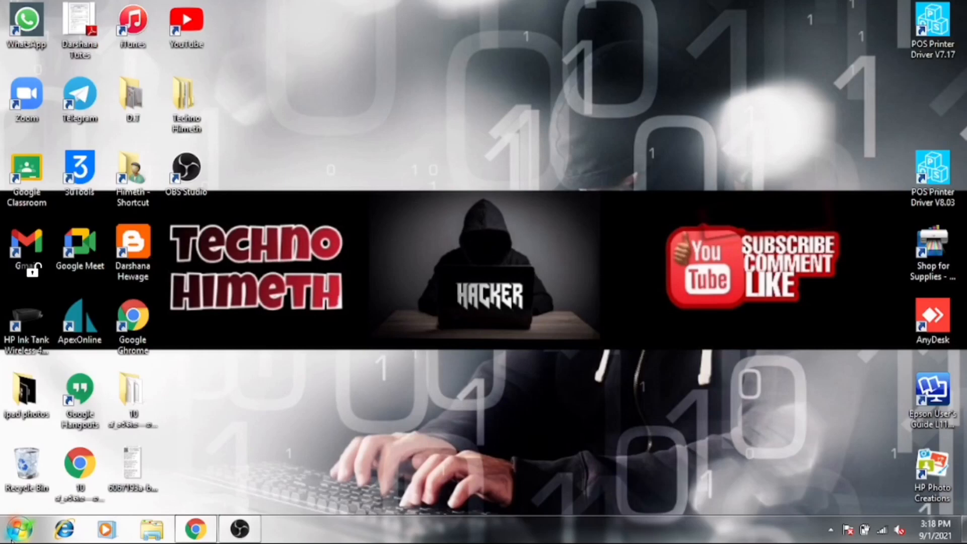
# Launch Google Chrome from the taskbar onto a new tab
pyautogui.click(194, 533)
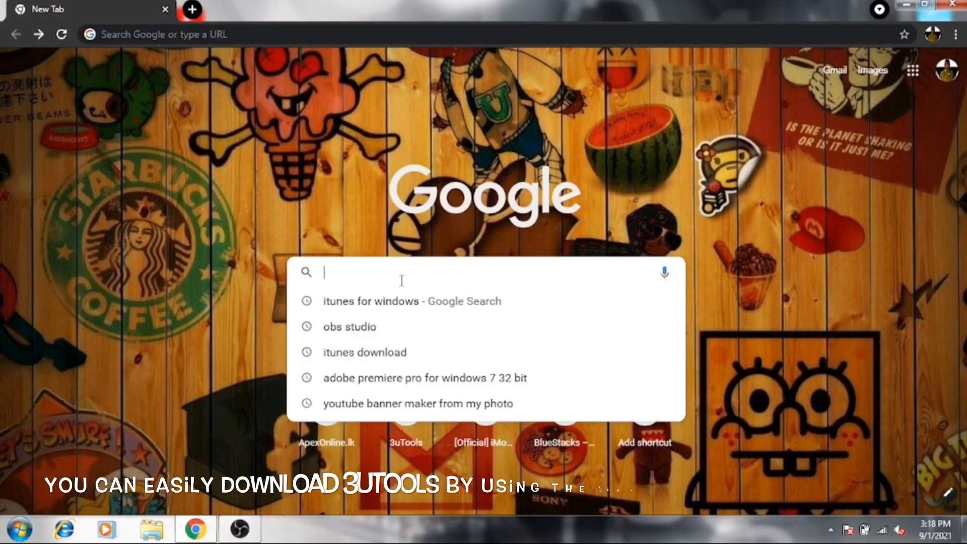
# Load the 3utools.com website from the search box
pyautogui.write('3')
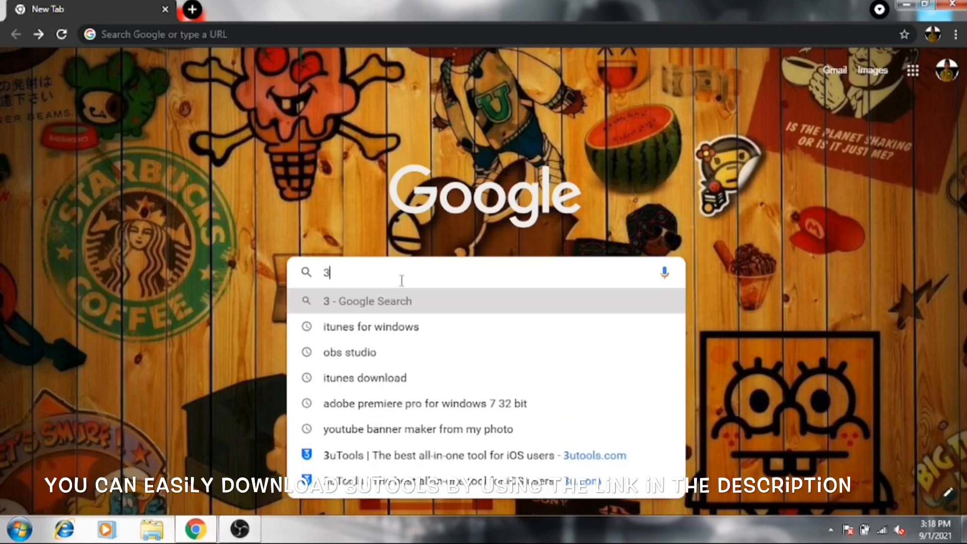
pyautogui.write('utools.com')
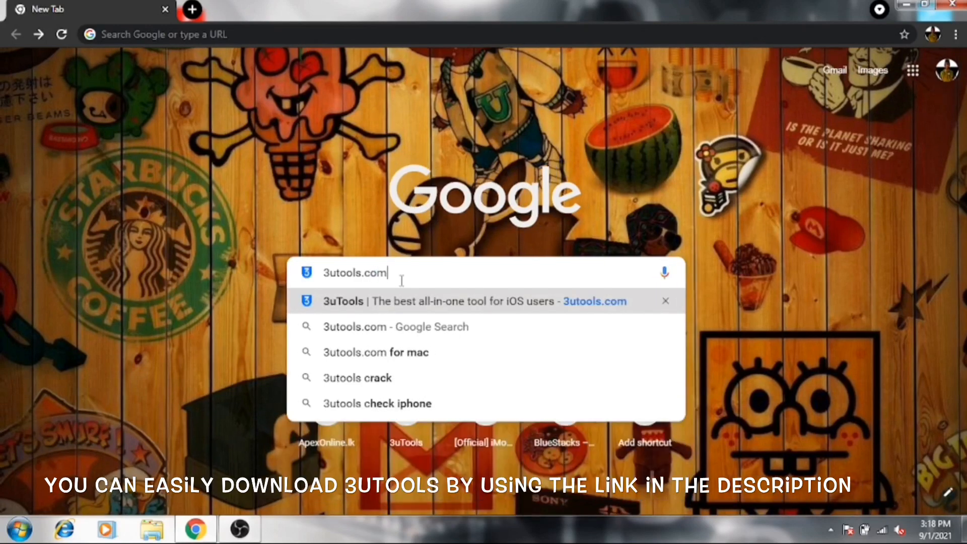
pyautogui.press('Enter')
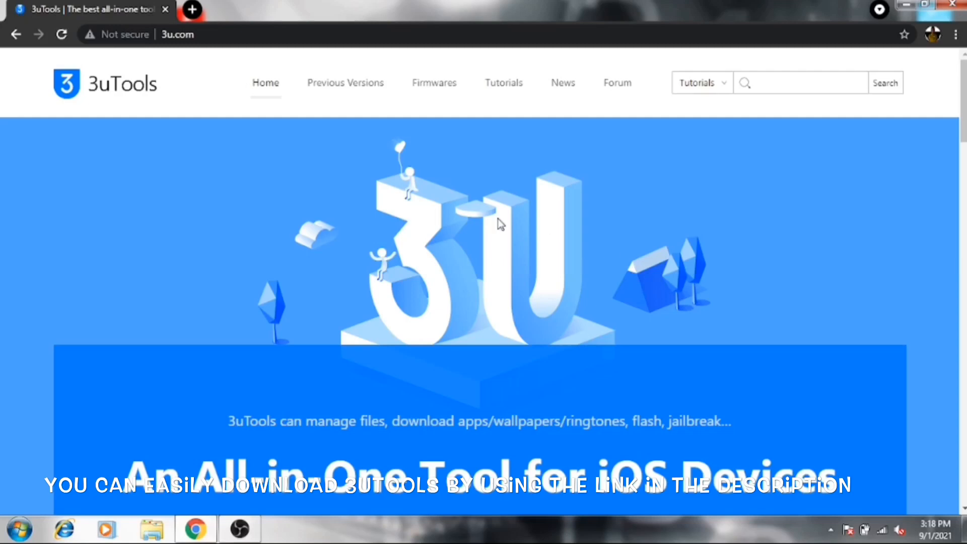
# Bring the 3uTools version 2.57 download section into view on the homepage
pyautogui.scroll(-3)
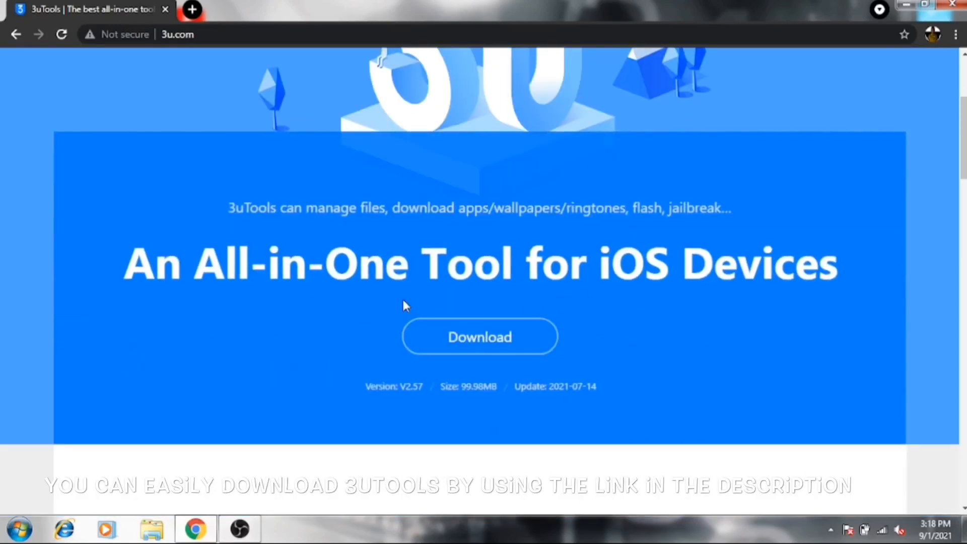
pyautogui.moveTo(533, 357)
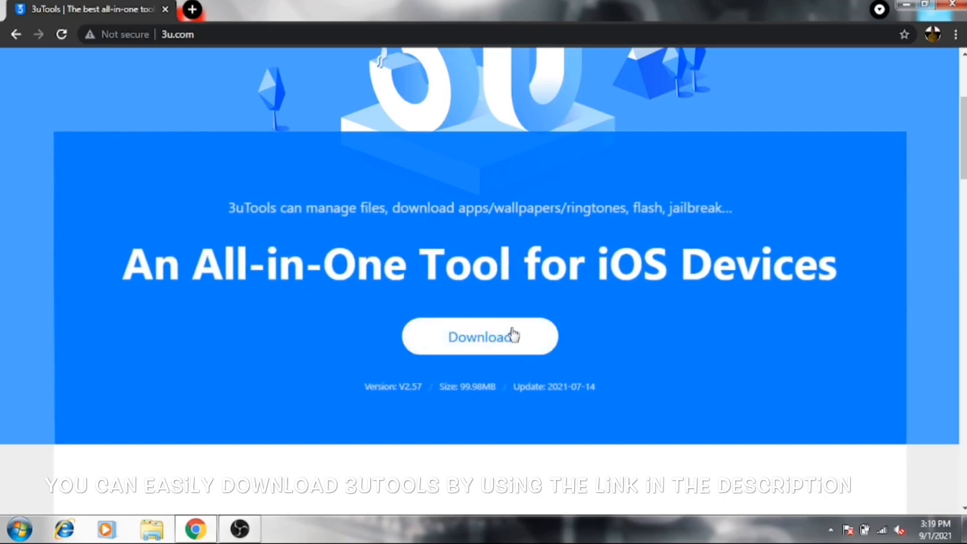
pyautogui.moveTo(401, 332)
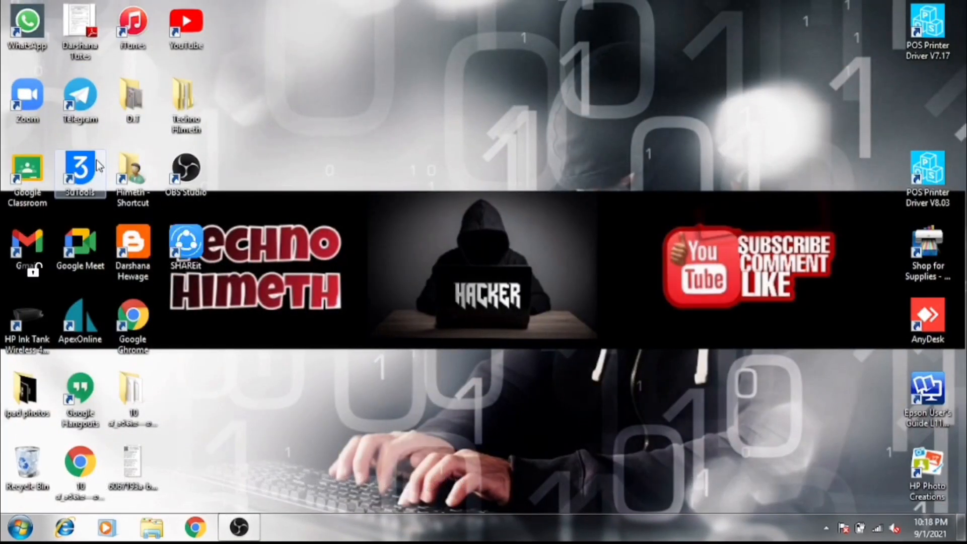
# Launch 3uTools from the desktop shortcut with the iPad connected
pyautogui.doubleClick(80, 171)
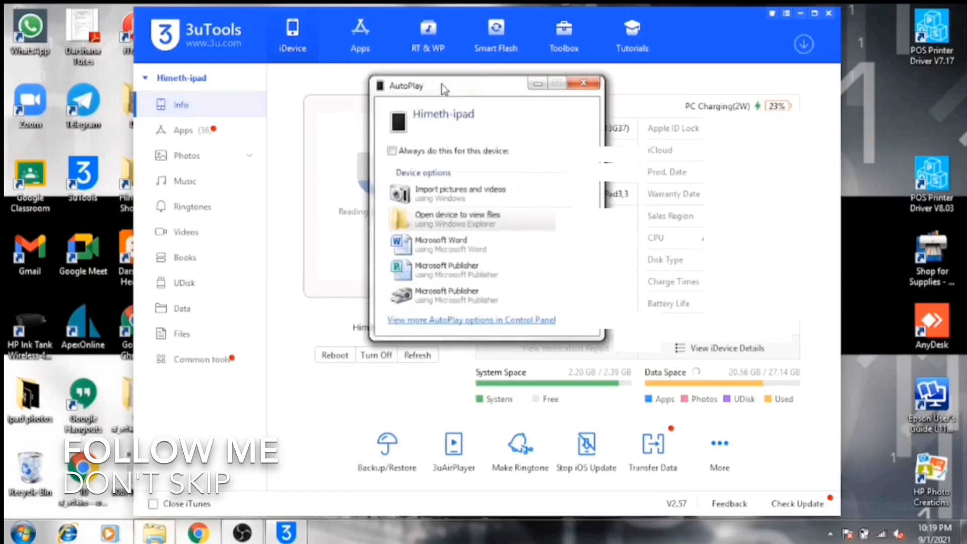
# Dismiss the Windows AutoPlay prompt covering the iPad's device details
pyautogui.click(583, 83)
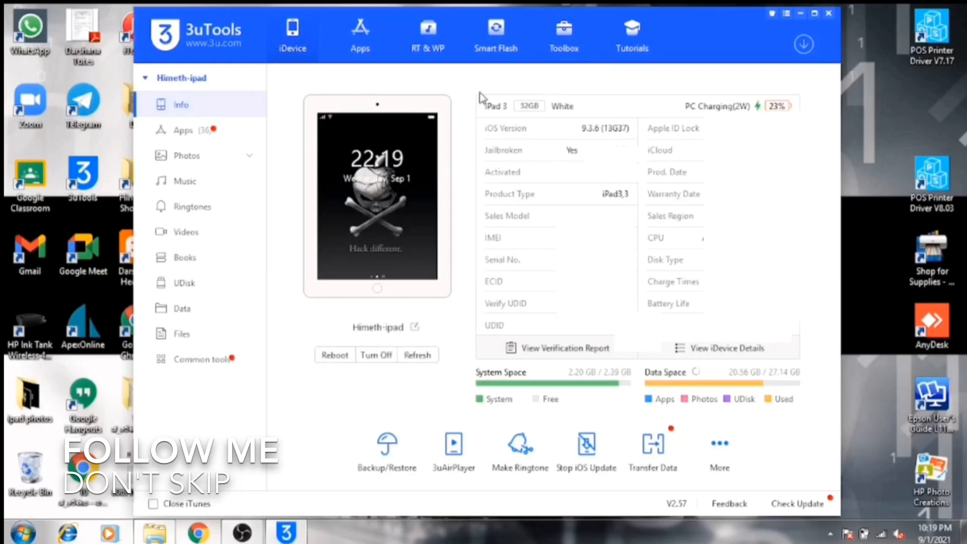
pyautogui.moveTo(319, 151)
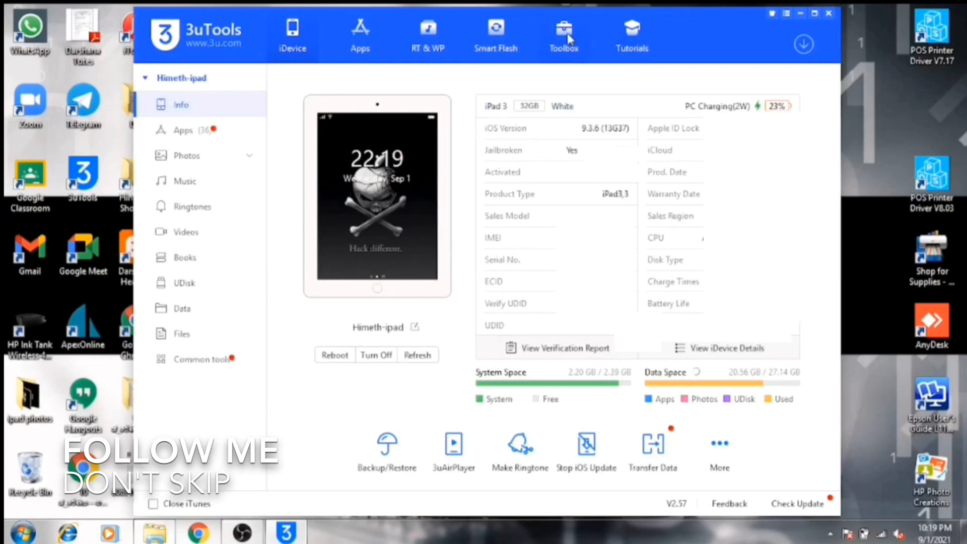
# Launch the one-click Jailbreak tool from the Toolbox once its configuration downloads
pyautogui.click(564, 30)
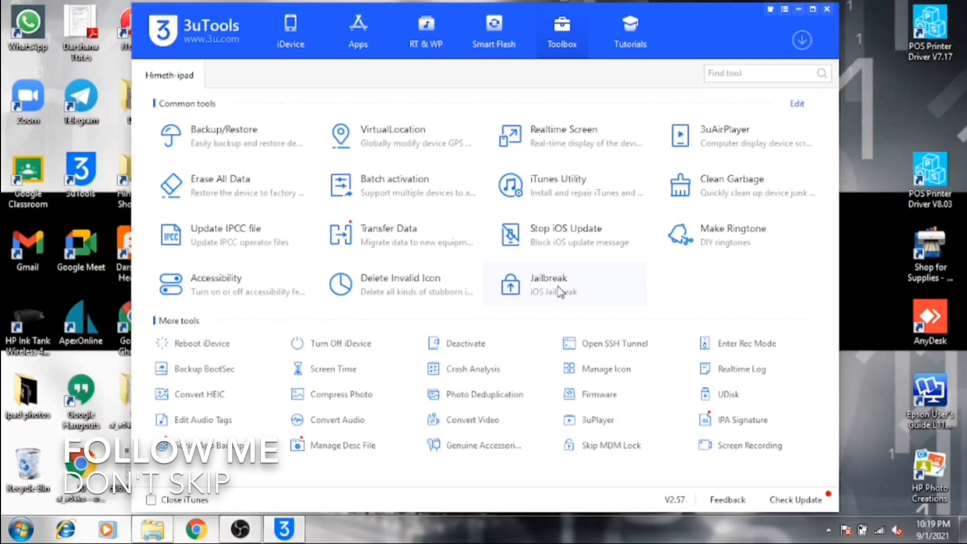
pyautogui.moveTo(611, 306)
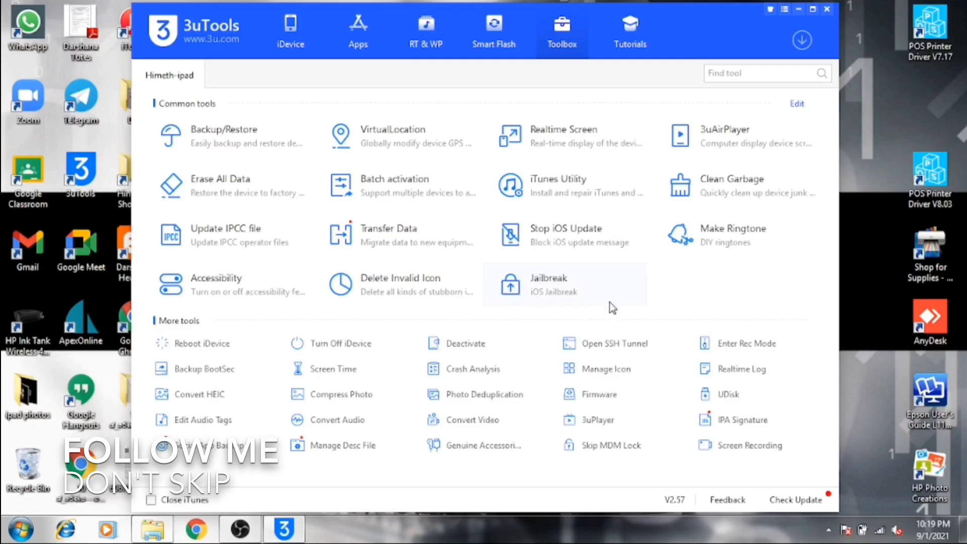
pyautogui.click(549, 284)
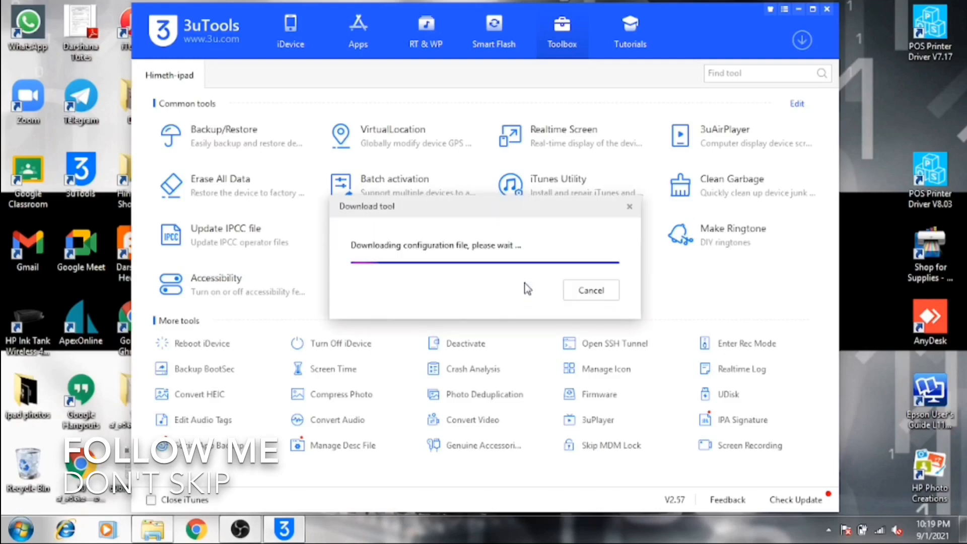
pyautogui.moveTo(527, 292)
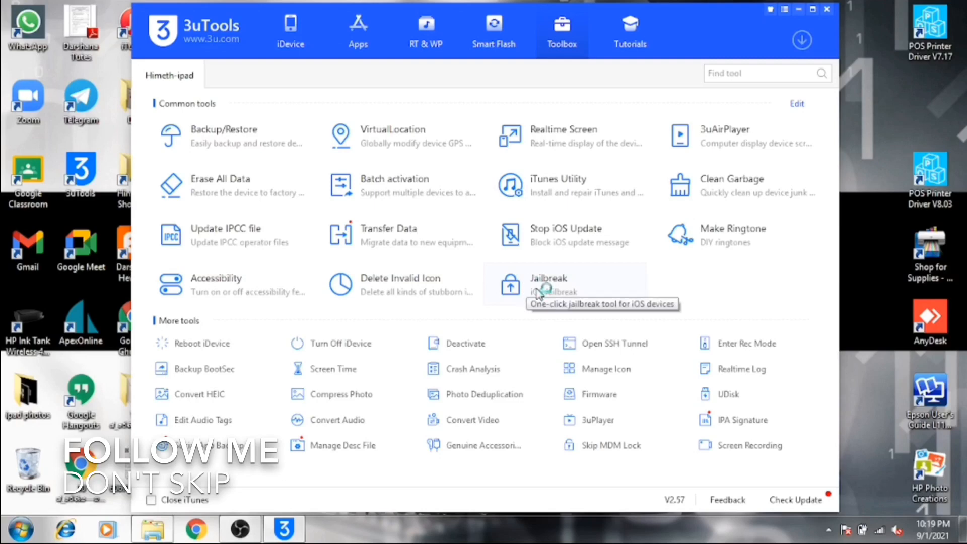
pyautogui.moveTo(539, 292)
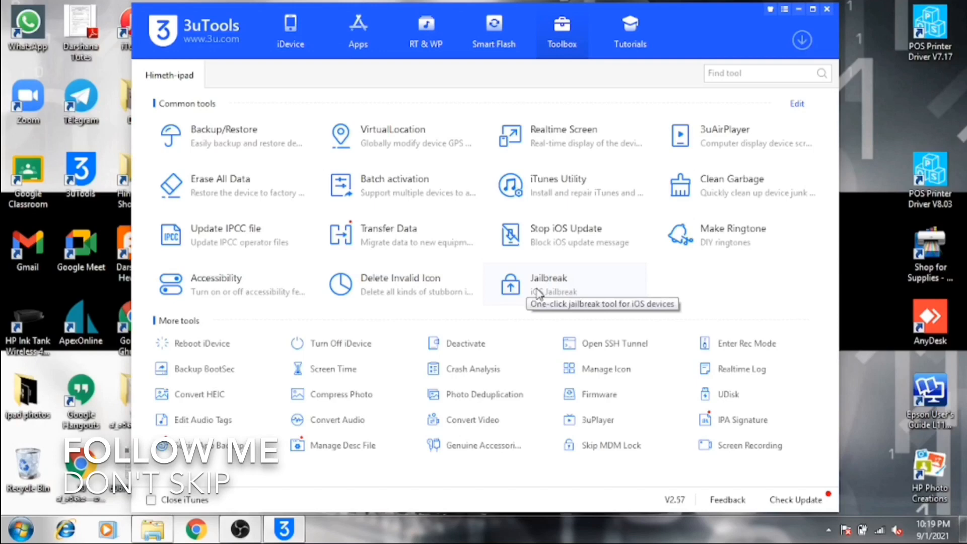
pyautogui.click(548, 284)
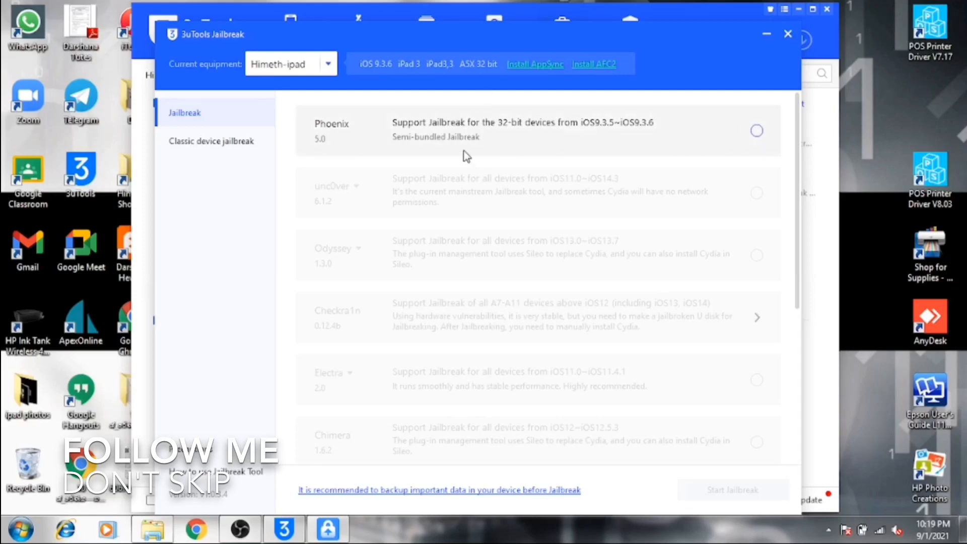
pyautogui.moveTo(672, 145)
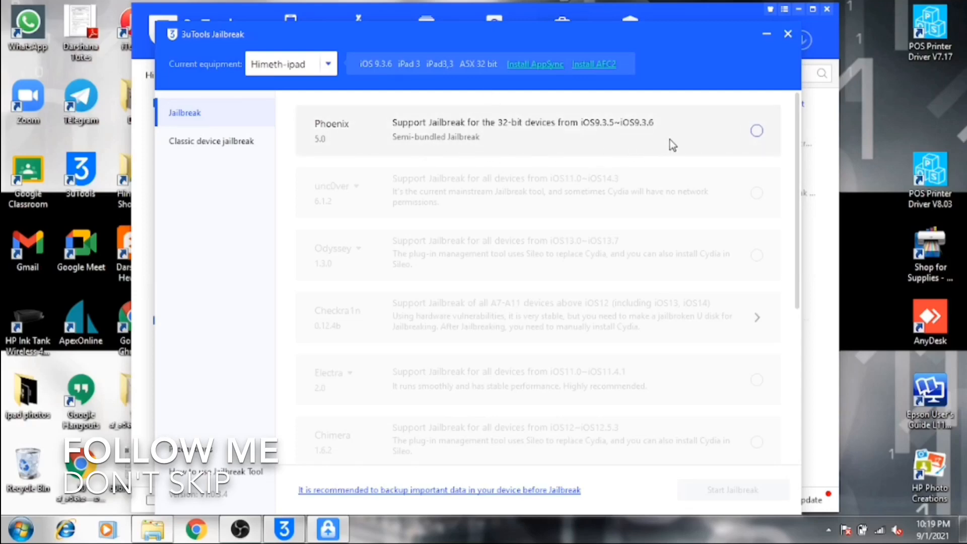
pyautogui.moveTo(705, 128)
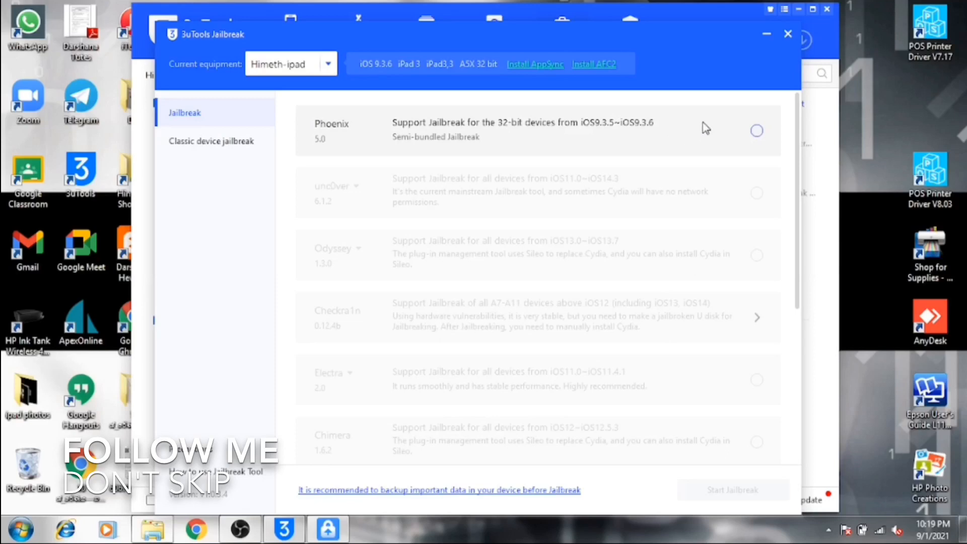
# Select the Phoenix 5.0 jailbreak for iOS 9.3.5–9.3.6 and start jailbreaking the iPad
pyautogui.click(756, 130)
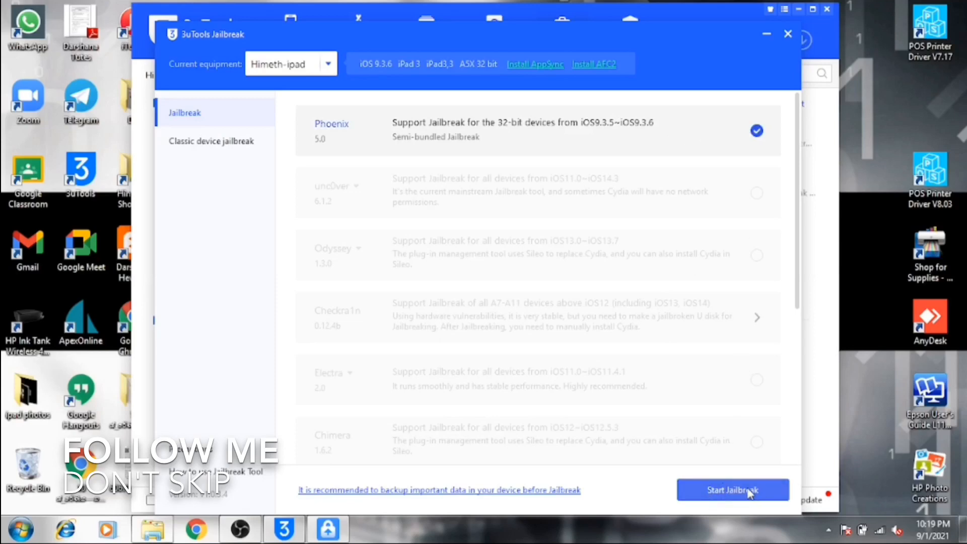
pyautogui.click(734, 490)
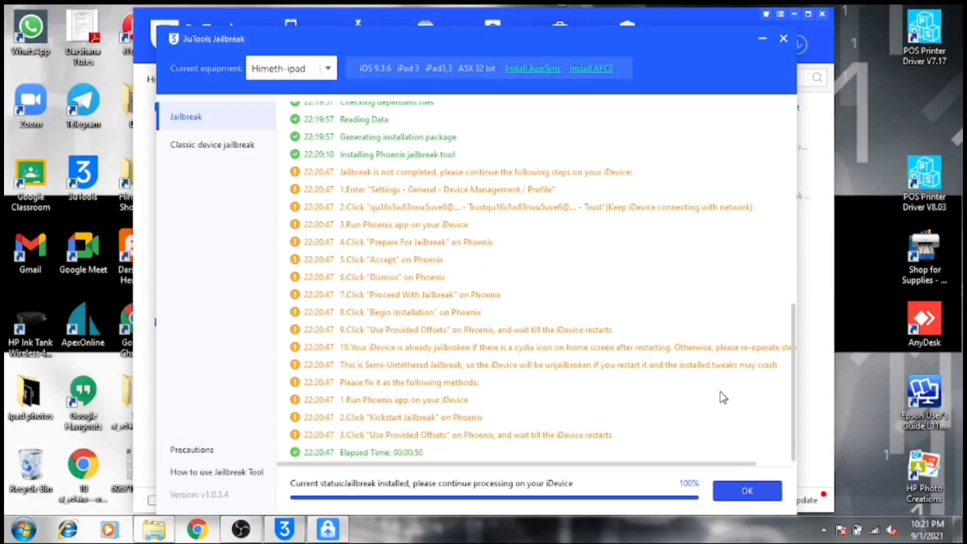
pyautogui.moveTo(770, 465)
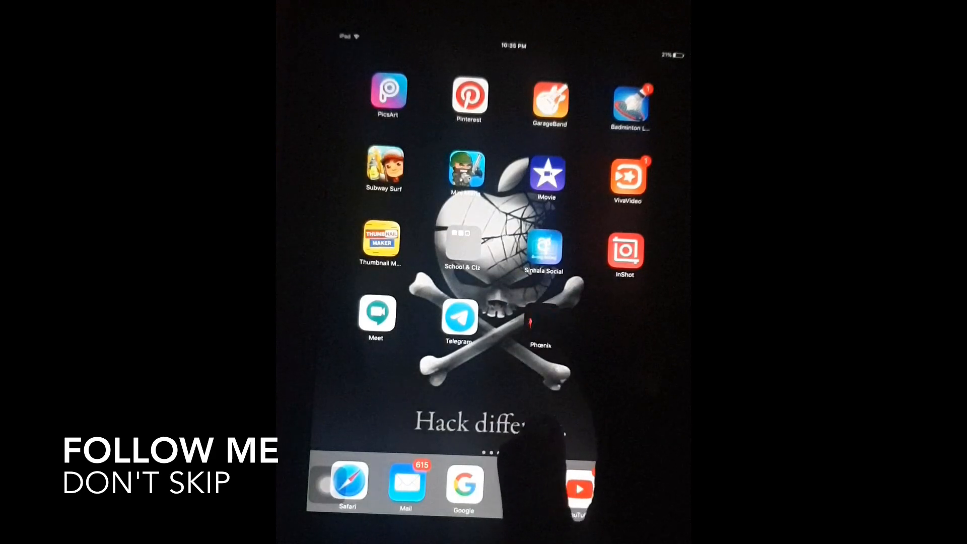
# Launch the newly installed Phoenix app on the iPad home screen
pyautogui.click(540, 316)
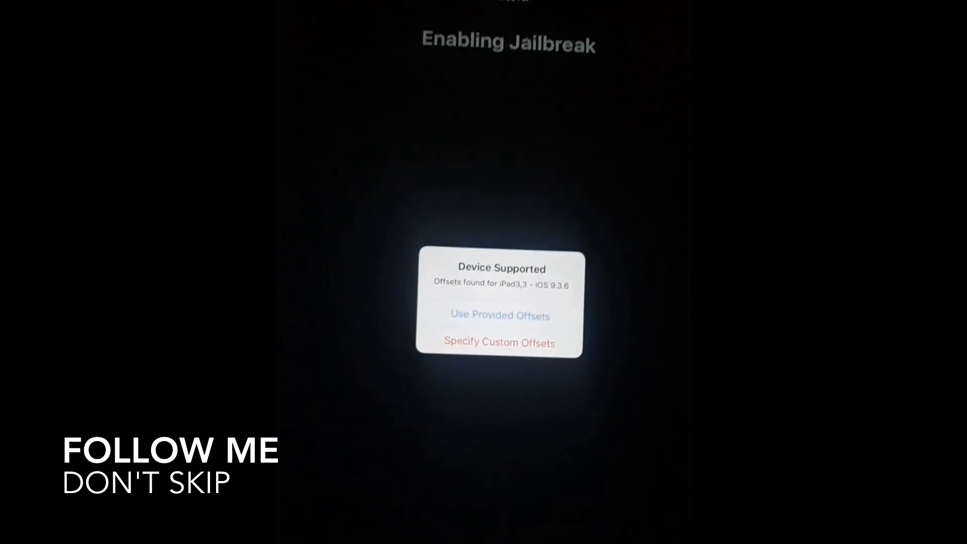
# Use the provided offsets for iPad3,3 on iOS 9.3.6 so Phoenix proceeds
pyautogui.click(500, 315)
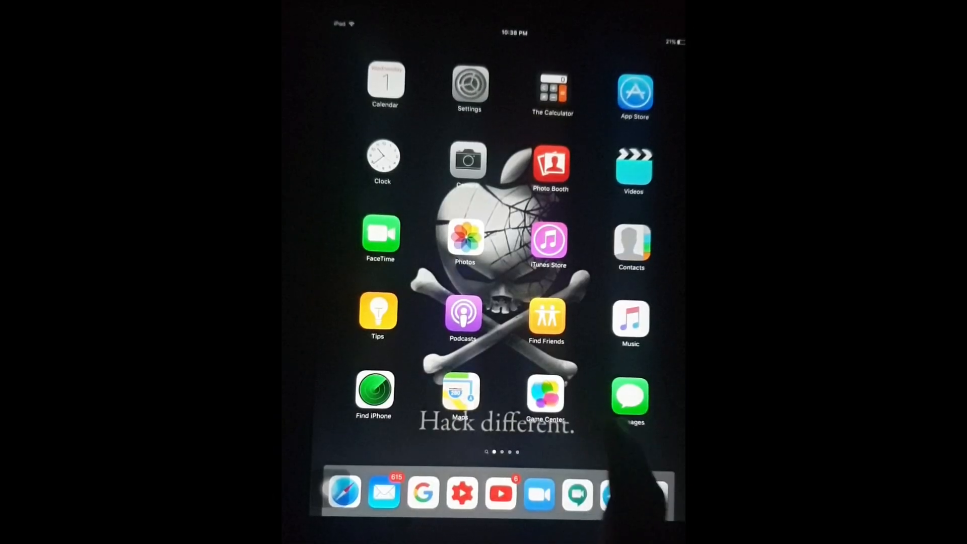
# Swipe to the Cydia icon and launch Cydia to its Welcome page
pyautogui.hscroll(-3)
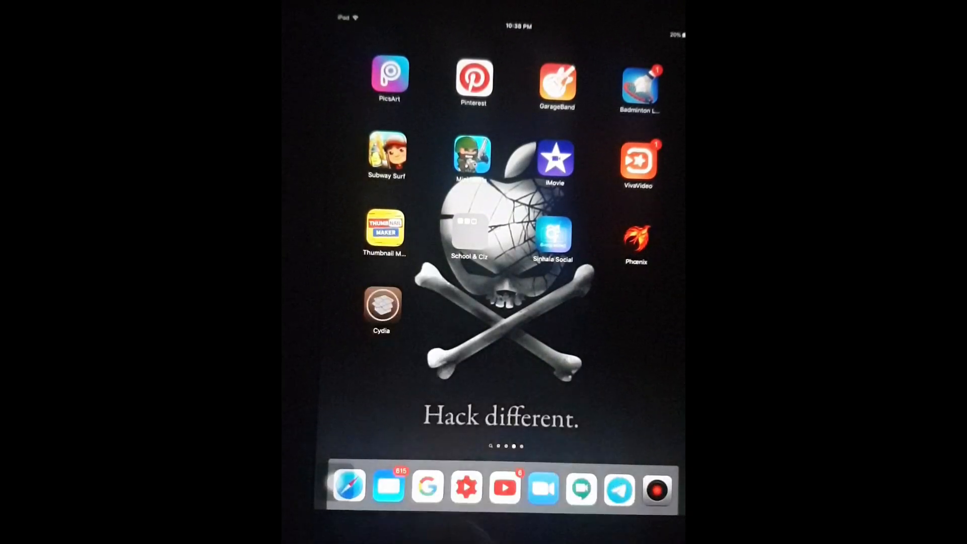
pyautogui.click(382, 311)
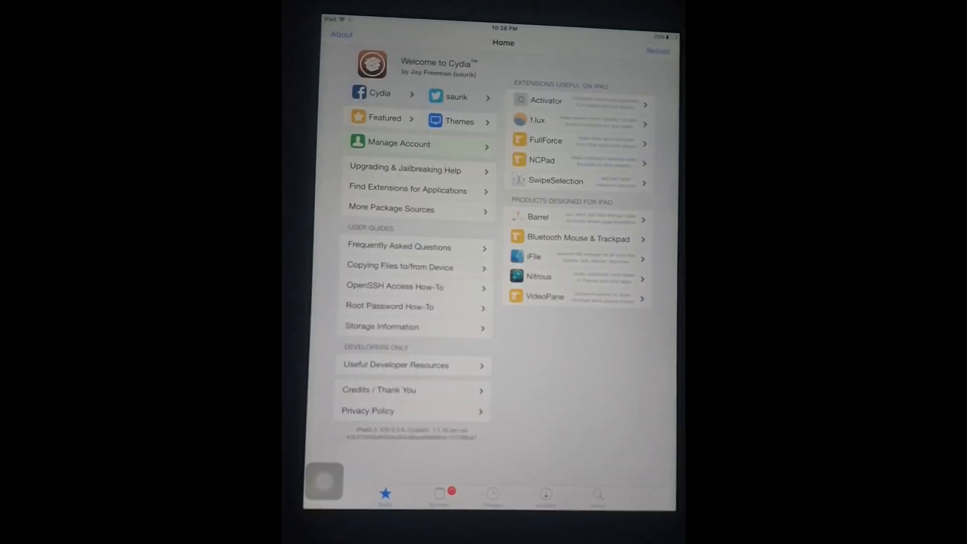